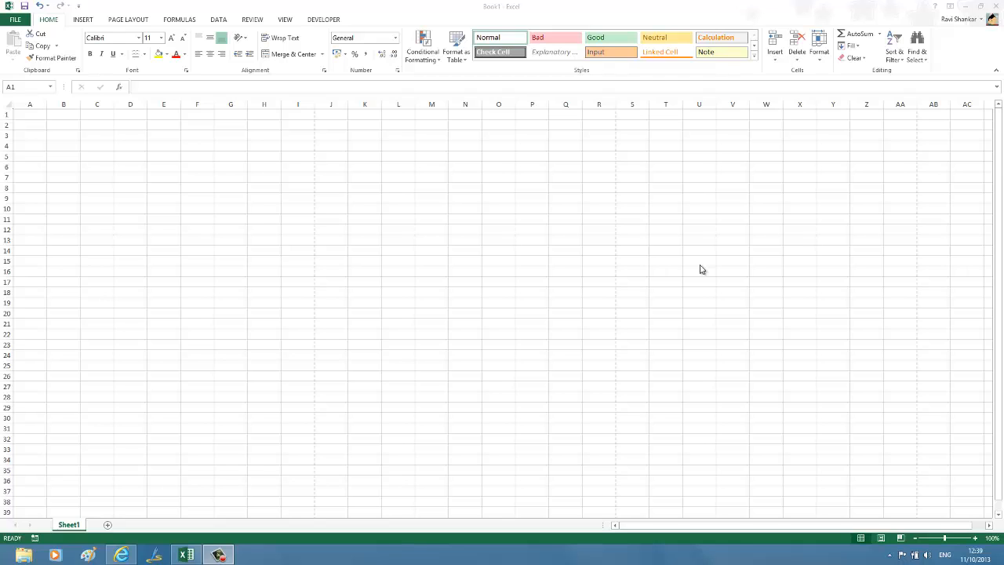
pyautogui.moveTo(384, 179)
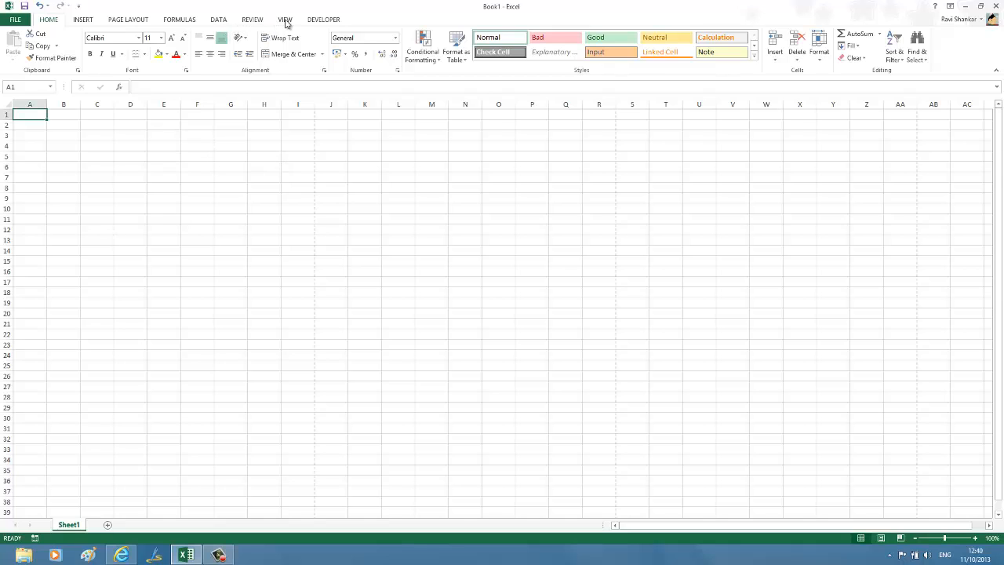
# Step: Switch the ribbon to the View tab
pyautogui.click(285, 18)
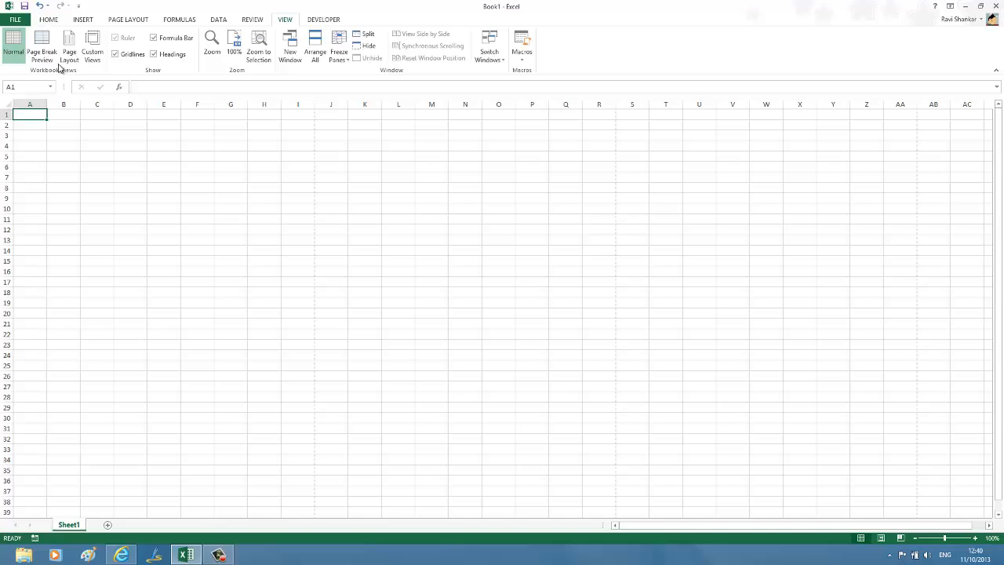
pyautogui.moveTo(69, 47)
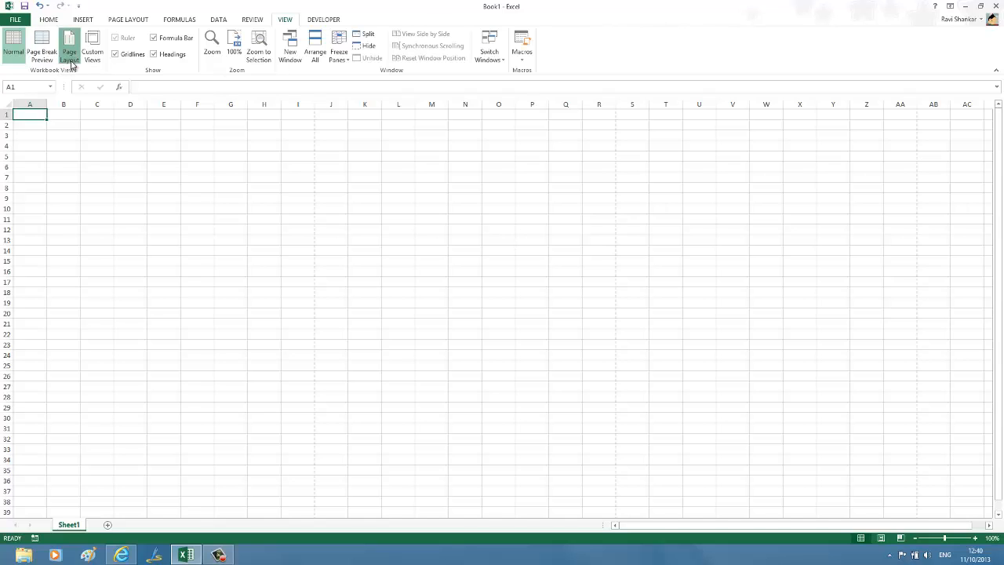
# Step: Show the workbook in Page Layout view and select cell I1 on the first page
pyautogui.click(70, 47)
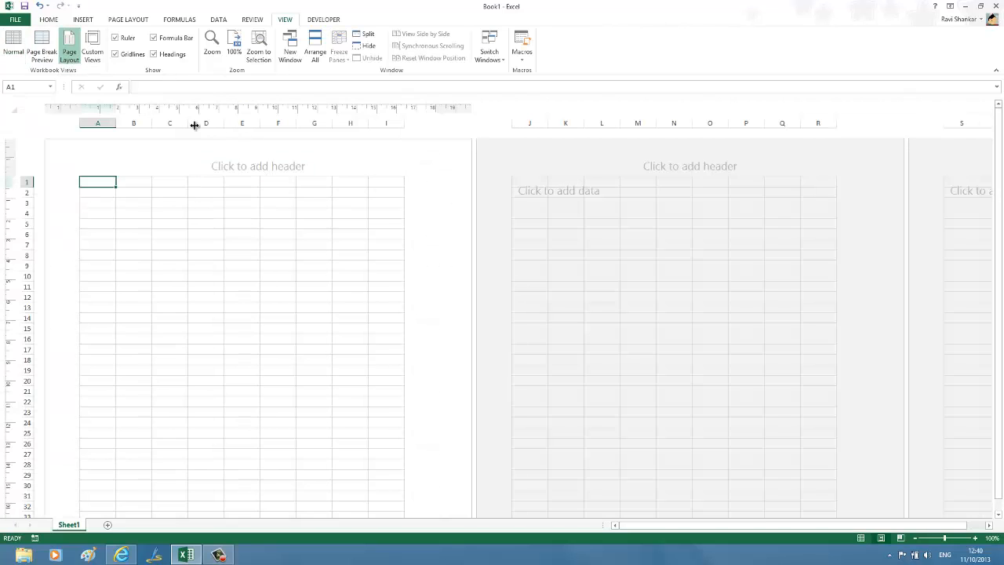
pyautogui.moveTo(171, 130)
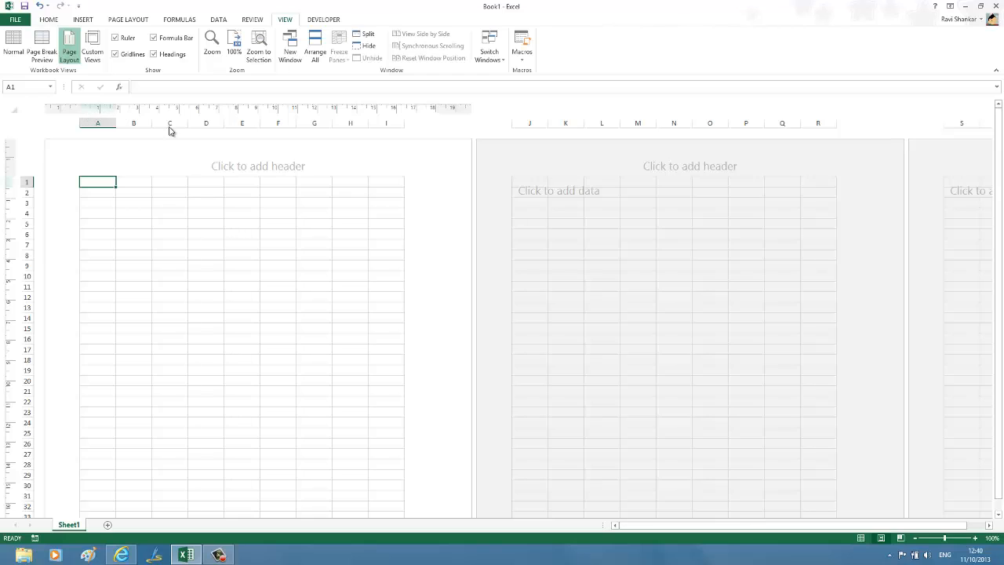
pyautogui.moveTo(486, 111)
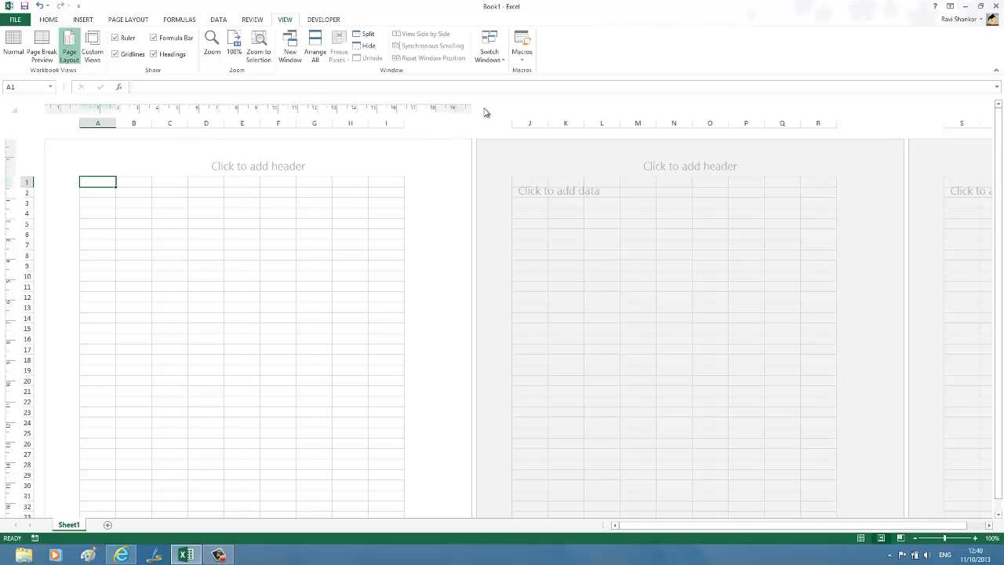
pyautogui.moveTo(464, 113)
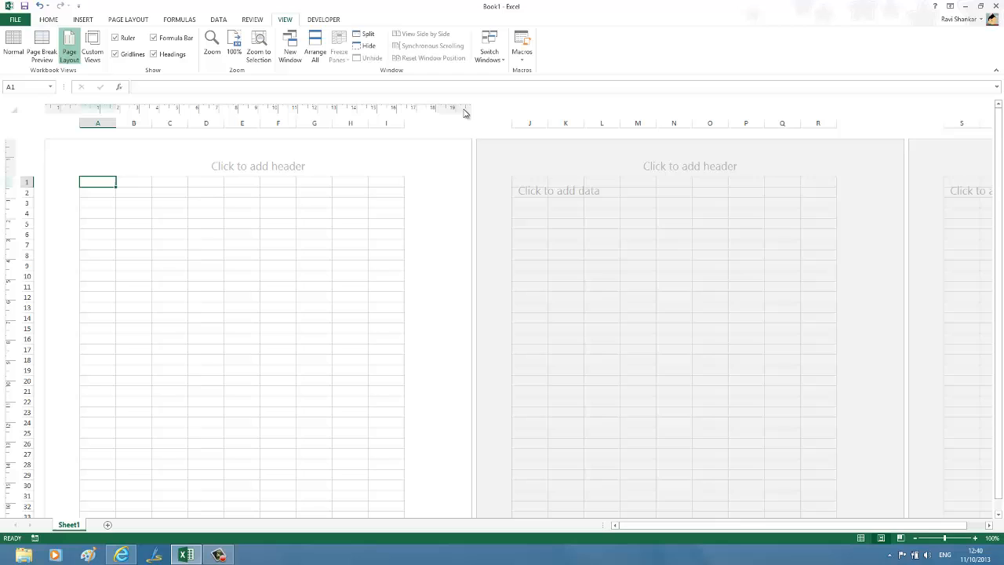
pyautogui.moveTo(459, 114)
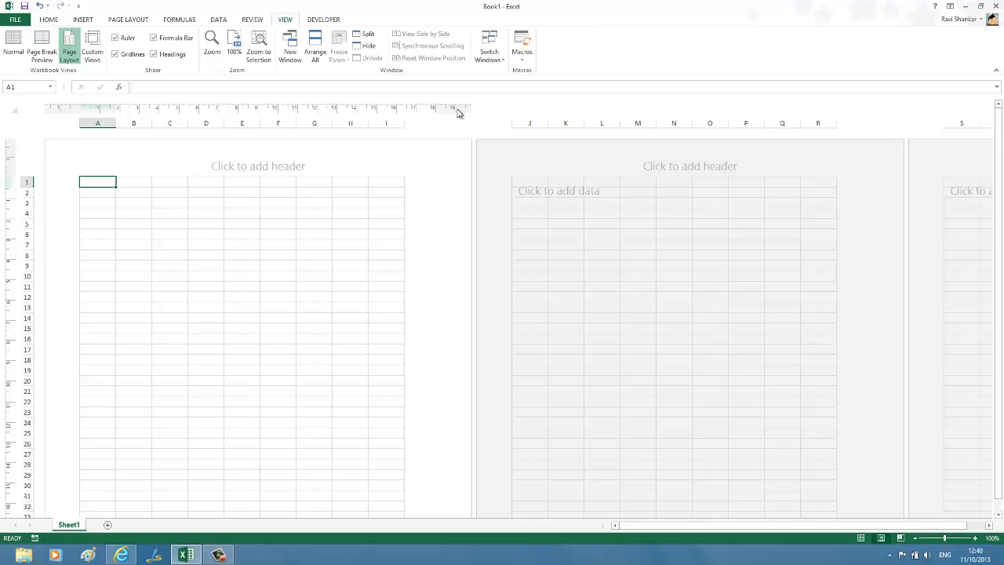
pyautogui.moveTo(453, 111)
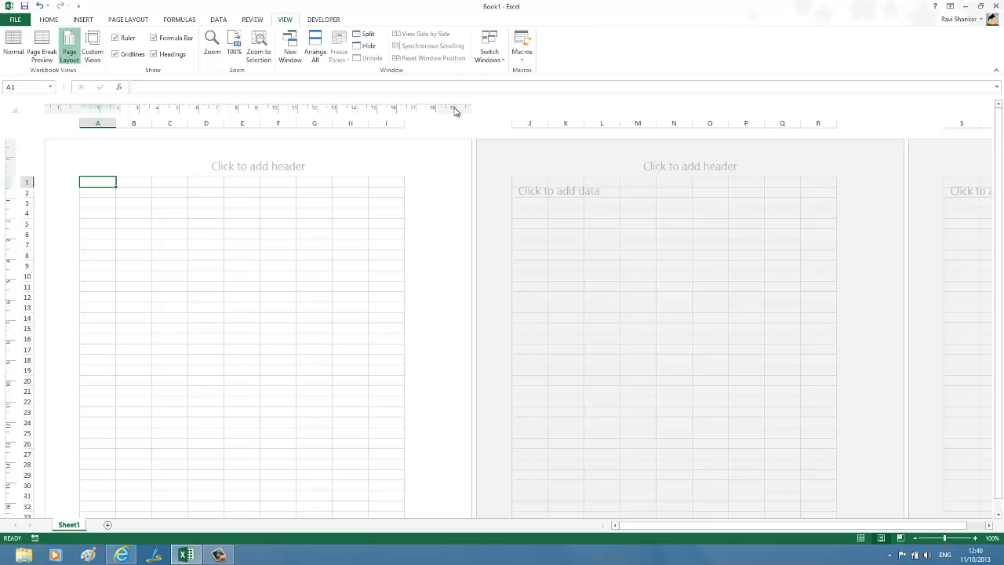
pyautogui.moveTo(426, 113)
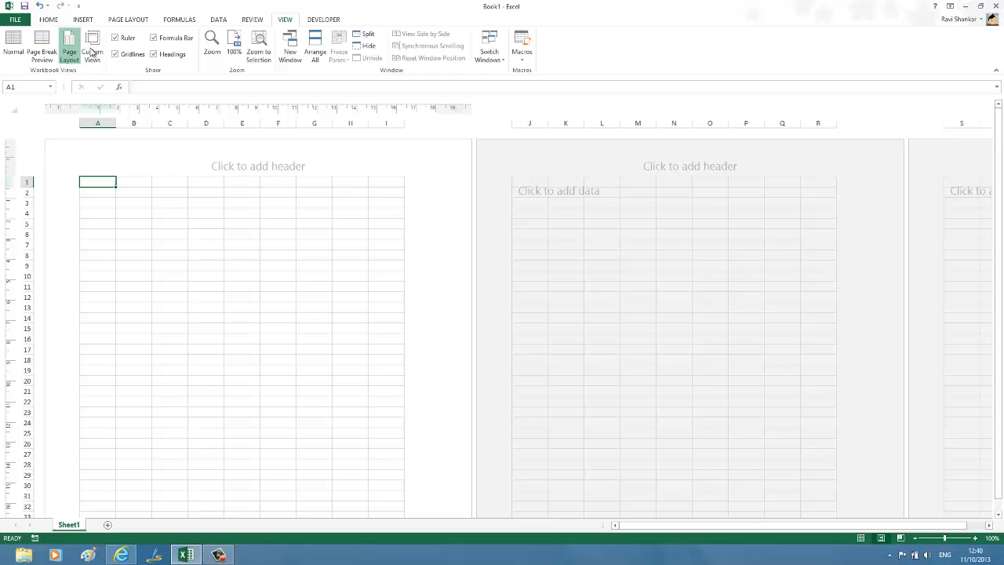
pyautogui.moveTo(450, 75)
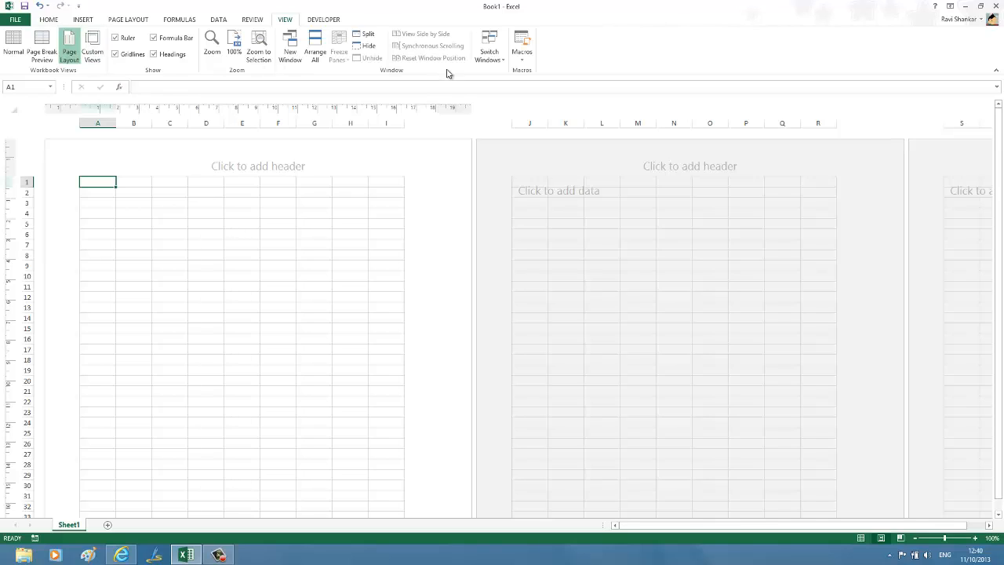
pyautogui.moveTo(447, 113)
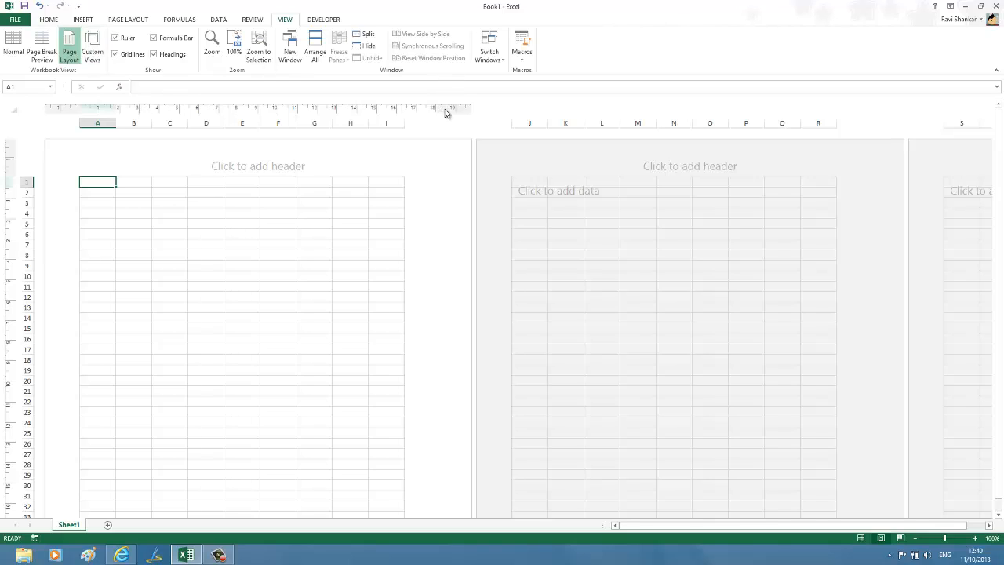
pyautogui.moveTo(418, 201)
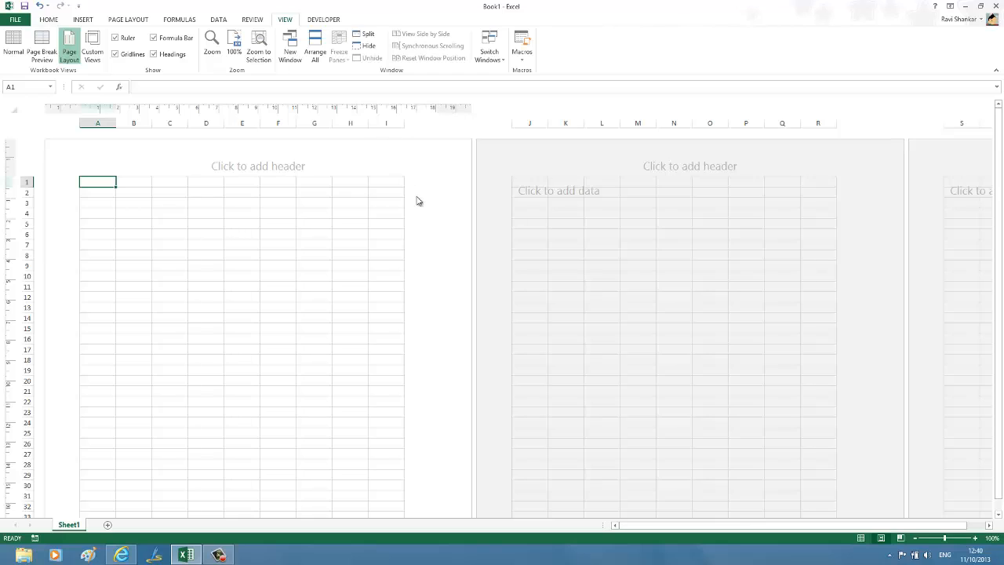
pyautogui.moveTo(464, 119)
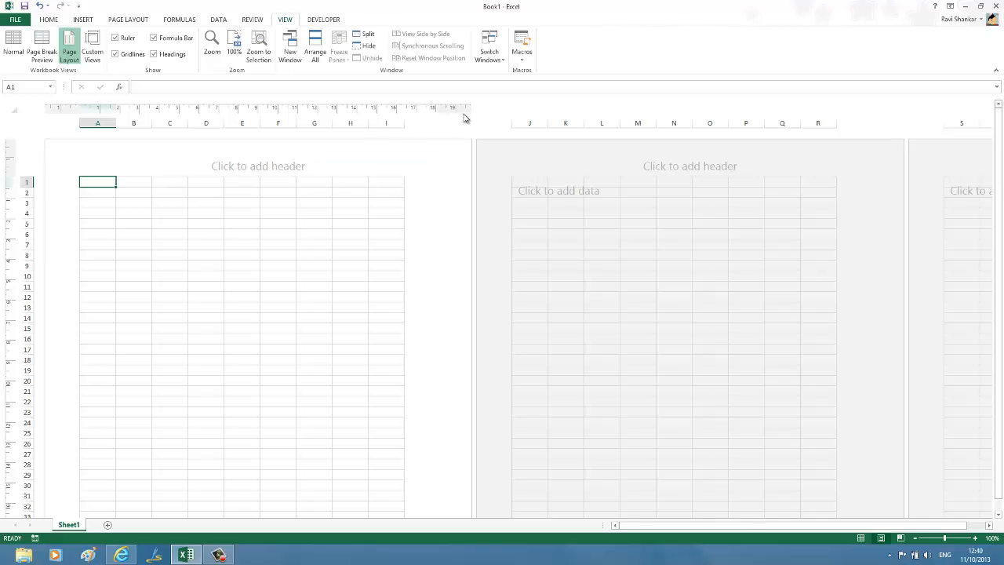
pyautogui.click(377, 164)
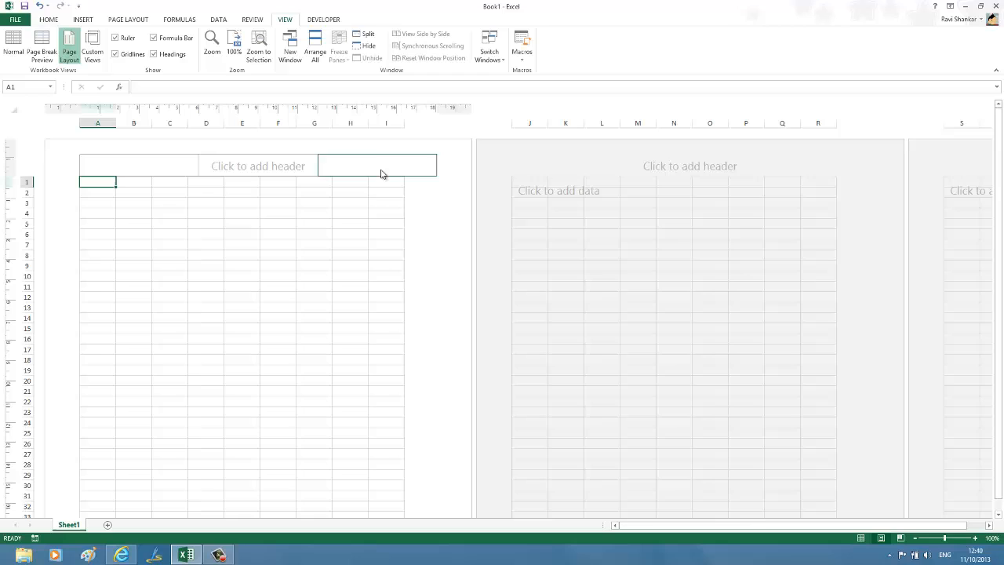
pyautogui.click(384, 182)
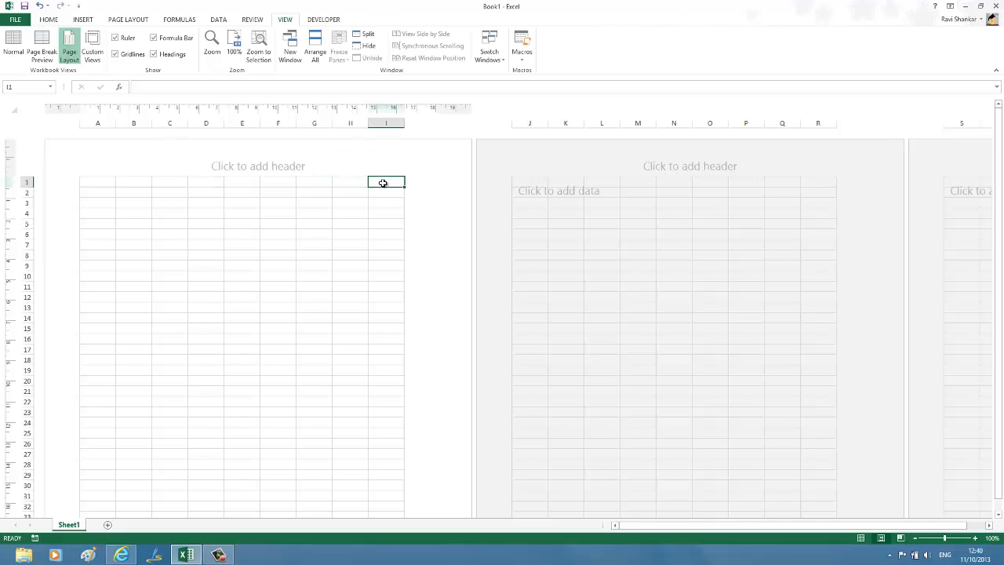
pyautogui.moveTo(397, 112)
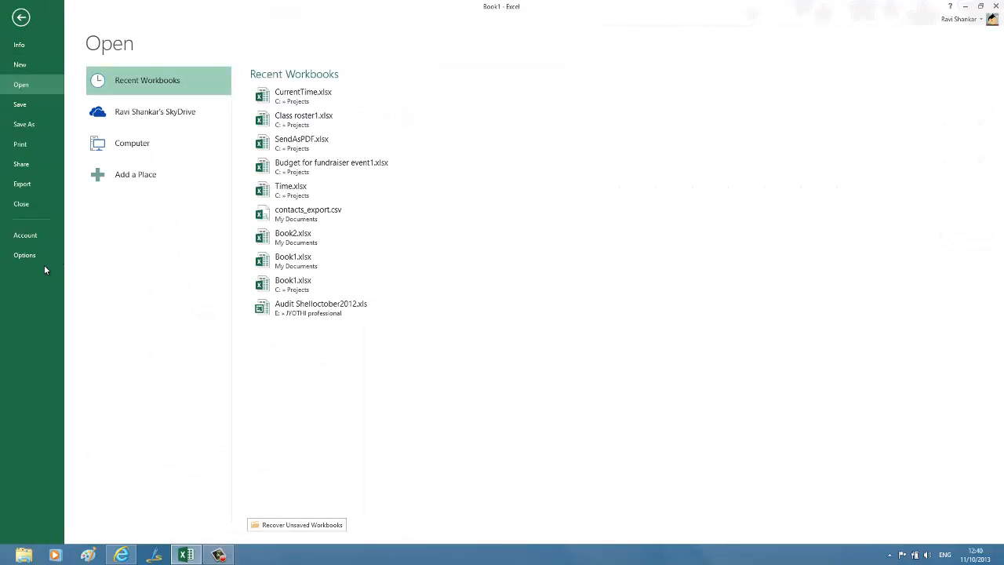
# Step: Open Excel Options on the Advanced page, scrolled down to the Display section
pyautogui.click(24, 255)
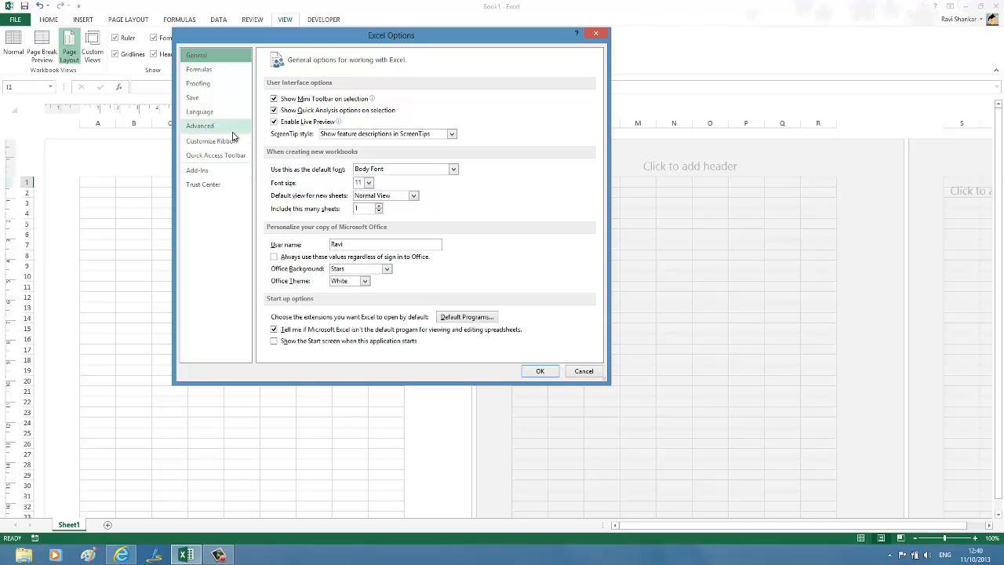
pyautogui.click(200, 126)
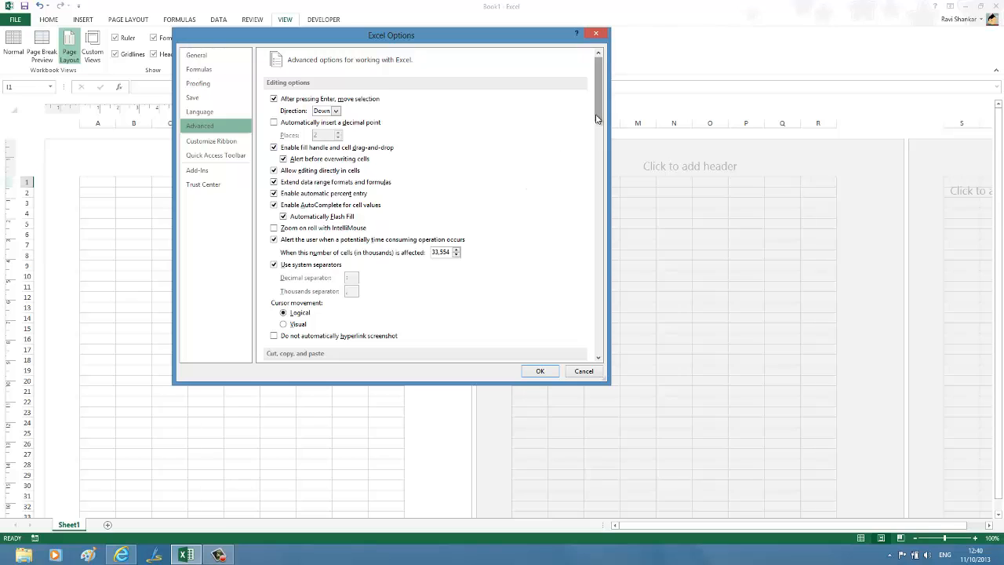
pyautogui.scroll(-3)
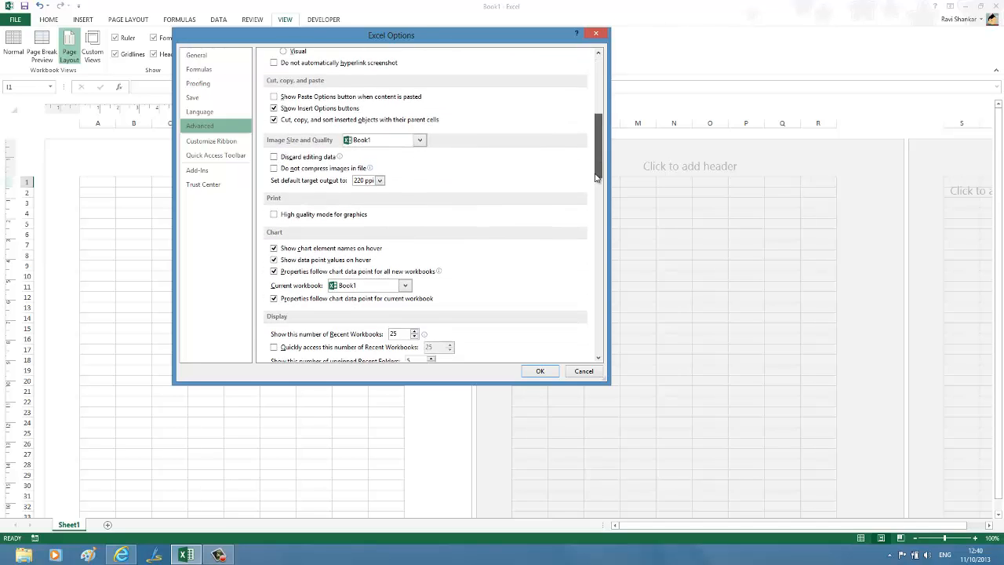
pyautogui.scroll(-3)
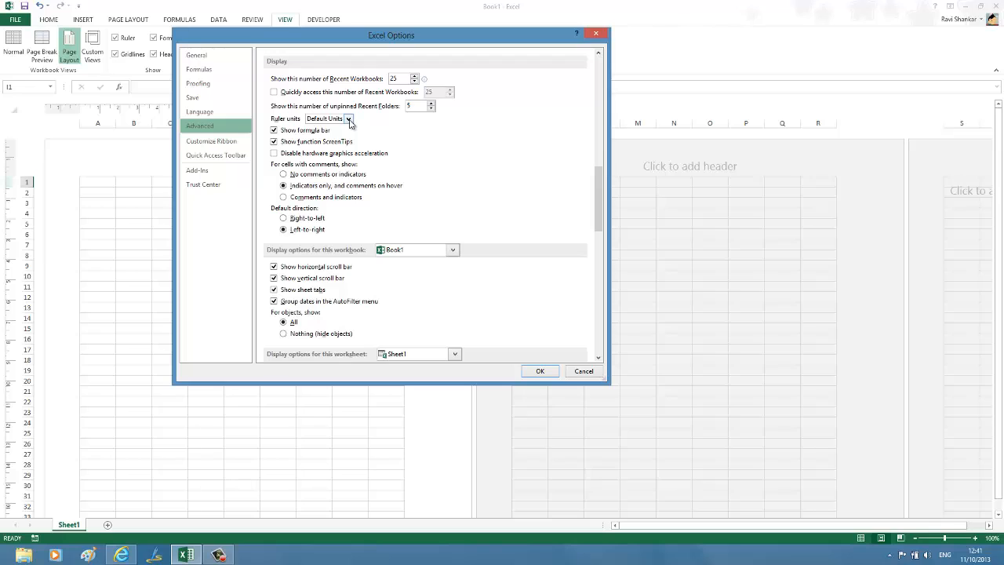
# Step: Set Ruler units to Inches and confirm Excel Options with OK
pyautogui.click(348, 118)
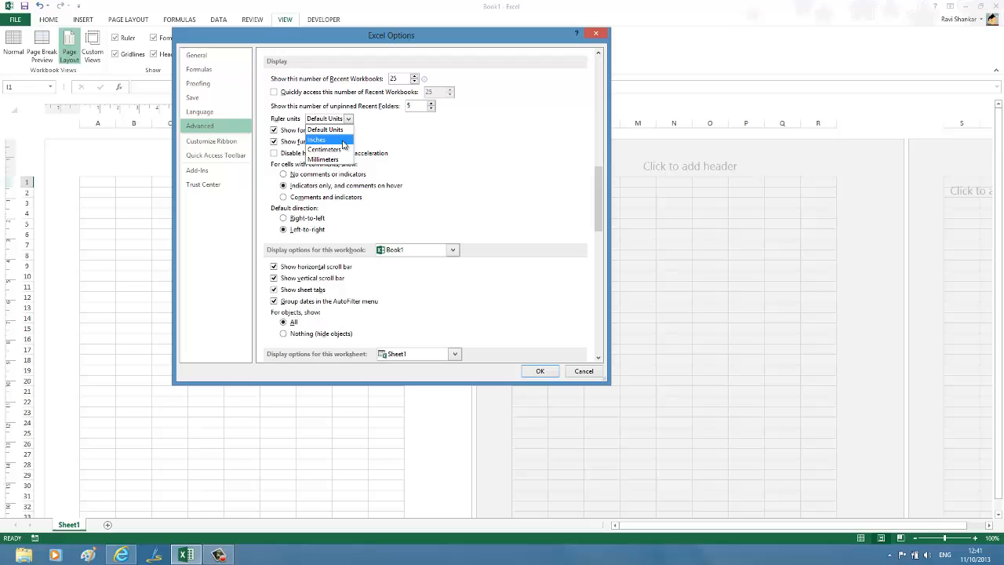
pyautogui.click(316, 139)
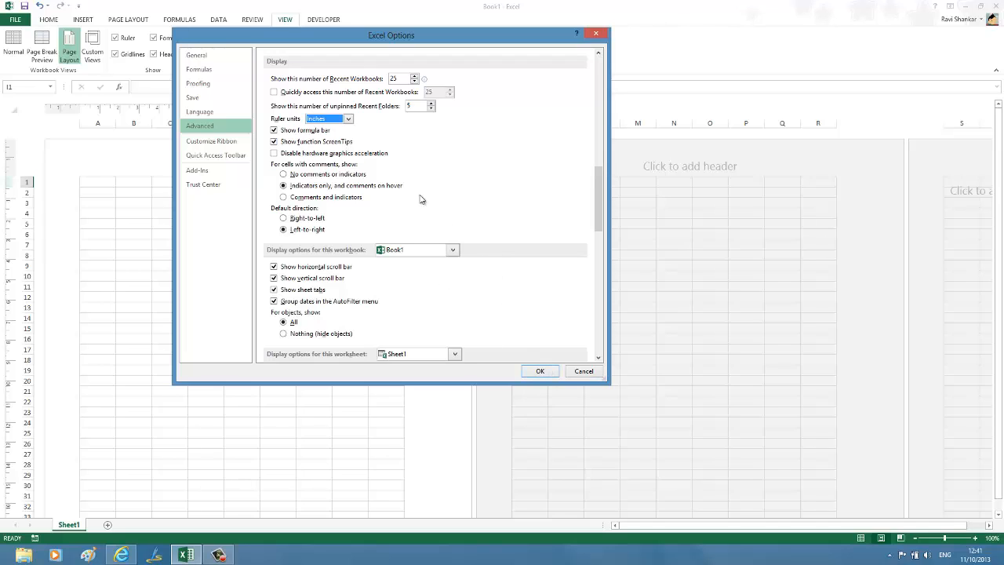
pyautogui.moveTo(542, 300)
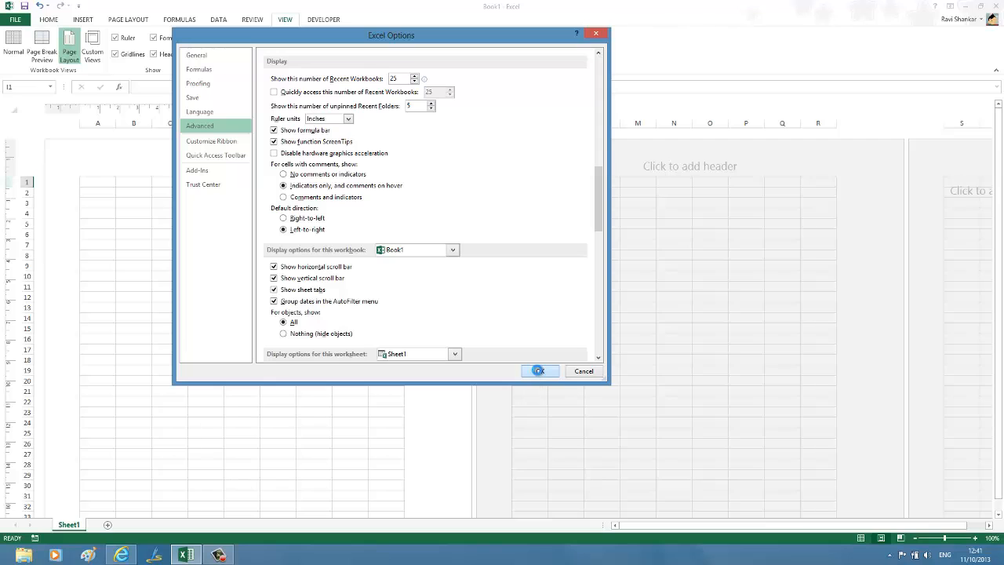
pyautogui.click(539, 371)
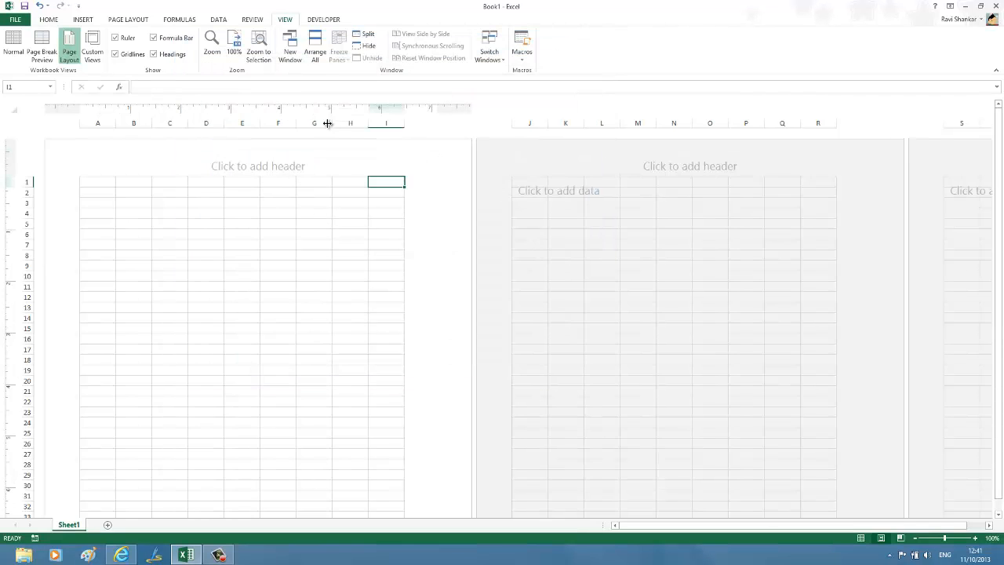